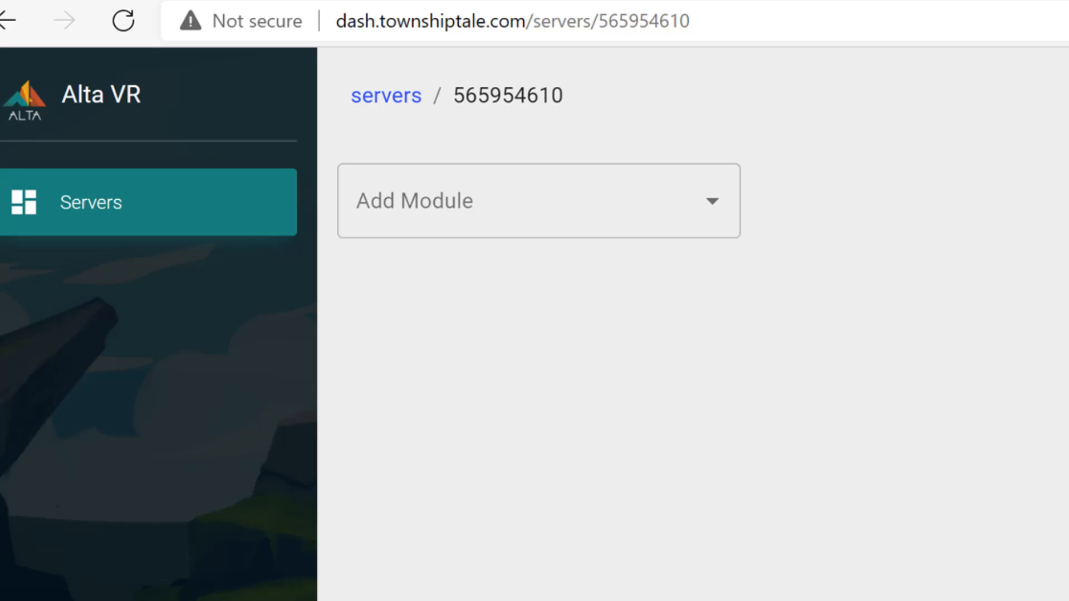
- Open the Add Module dropdown on server 565954610's page to list available modules
click(385, 94)
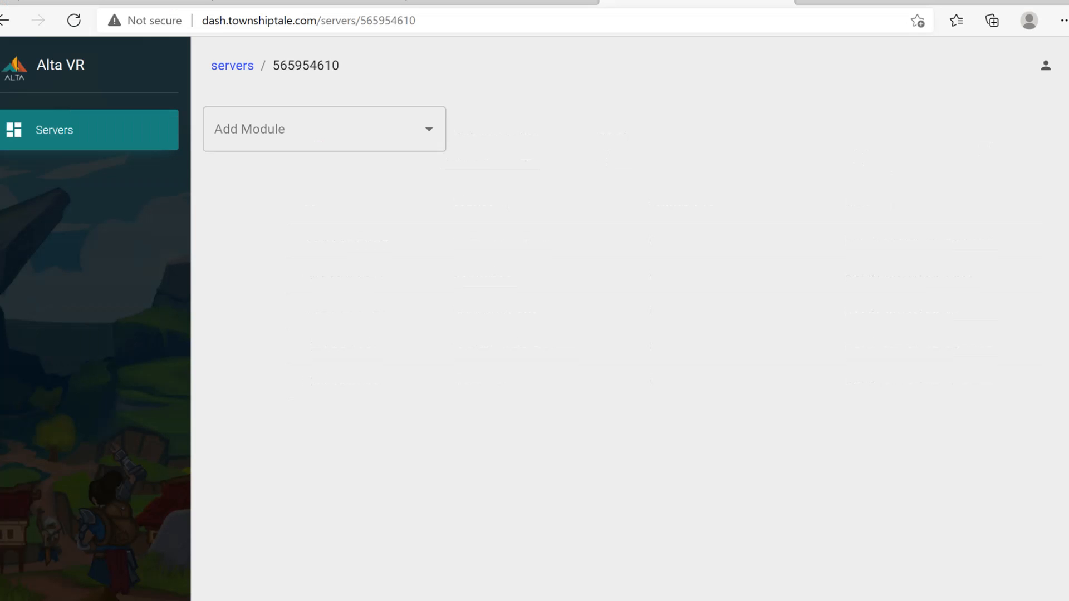
click(324, 129)
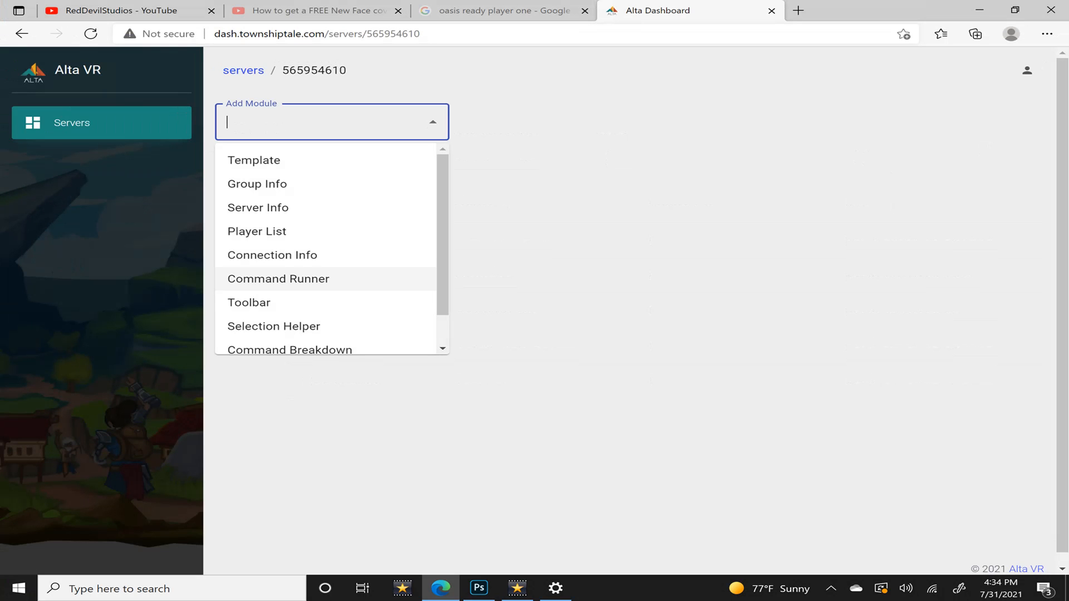